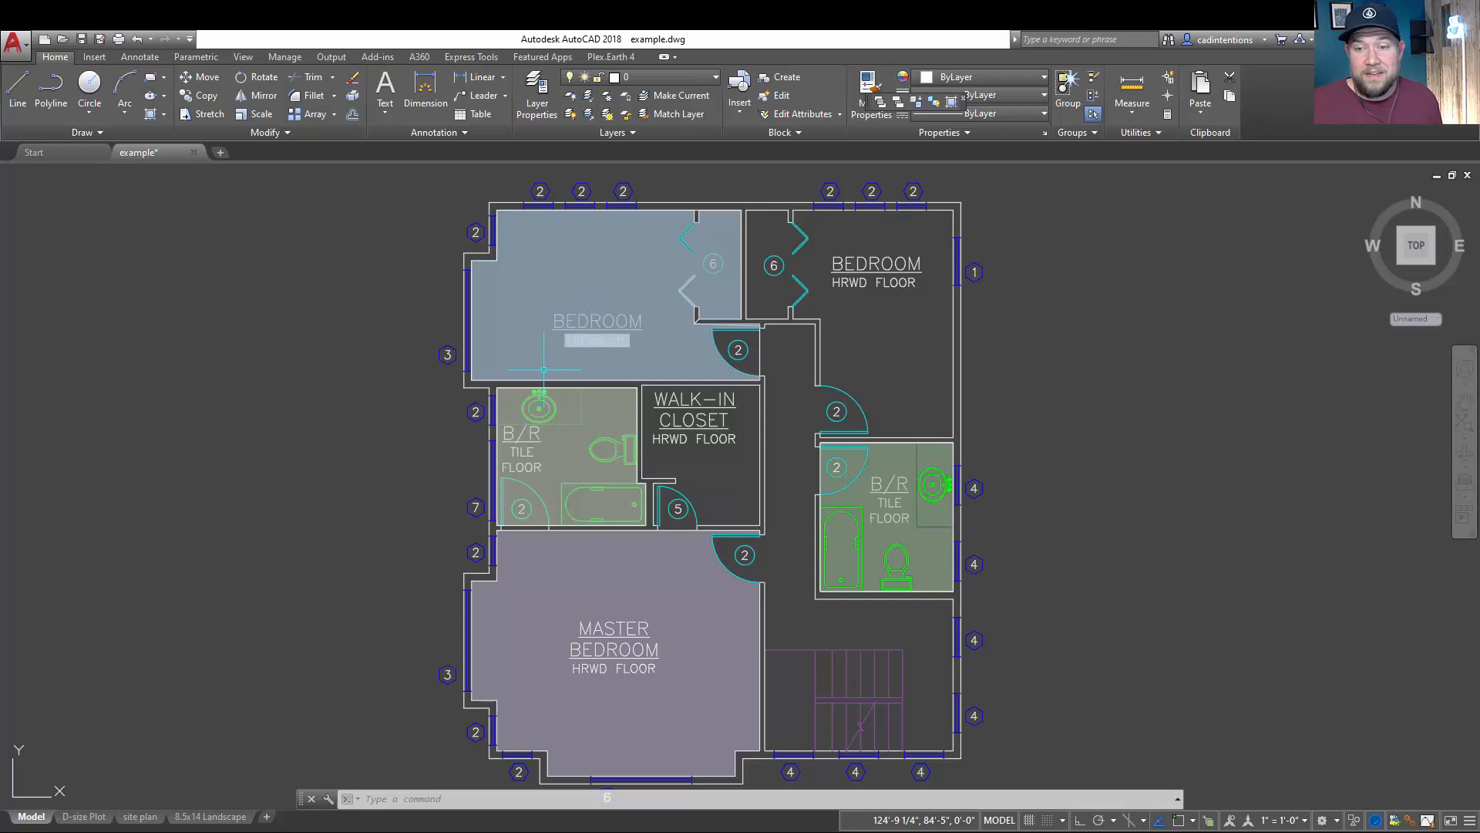
mouse_move(583, 367)
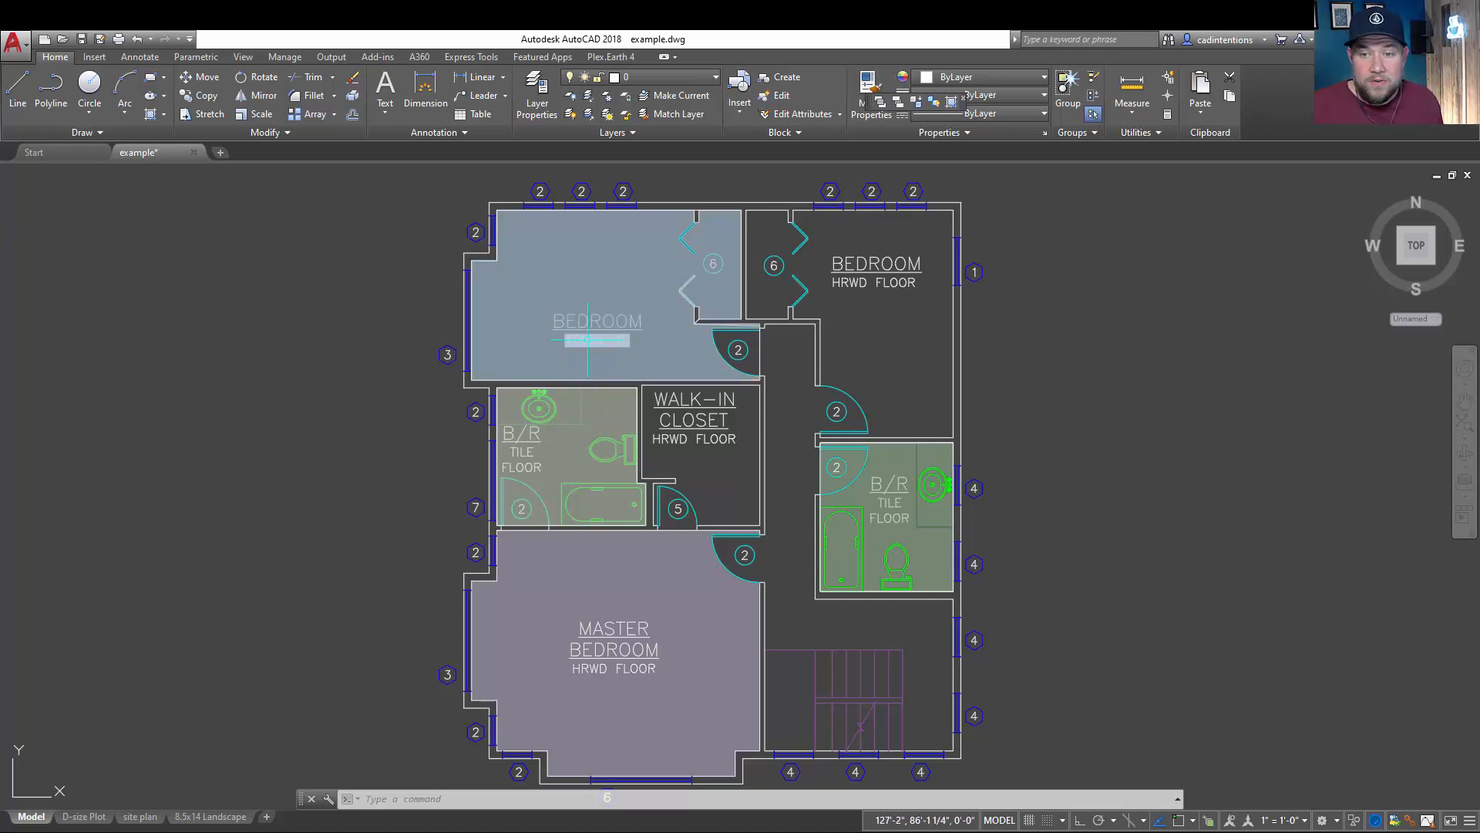
mouse_move(596, 330)
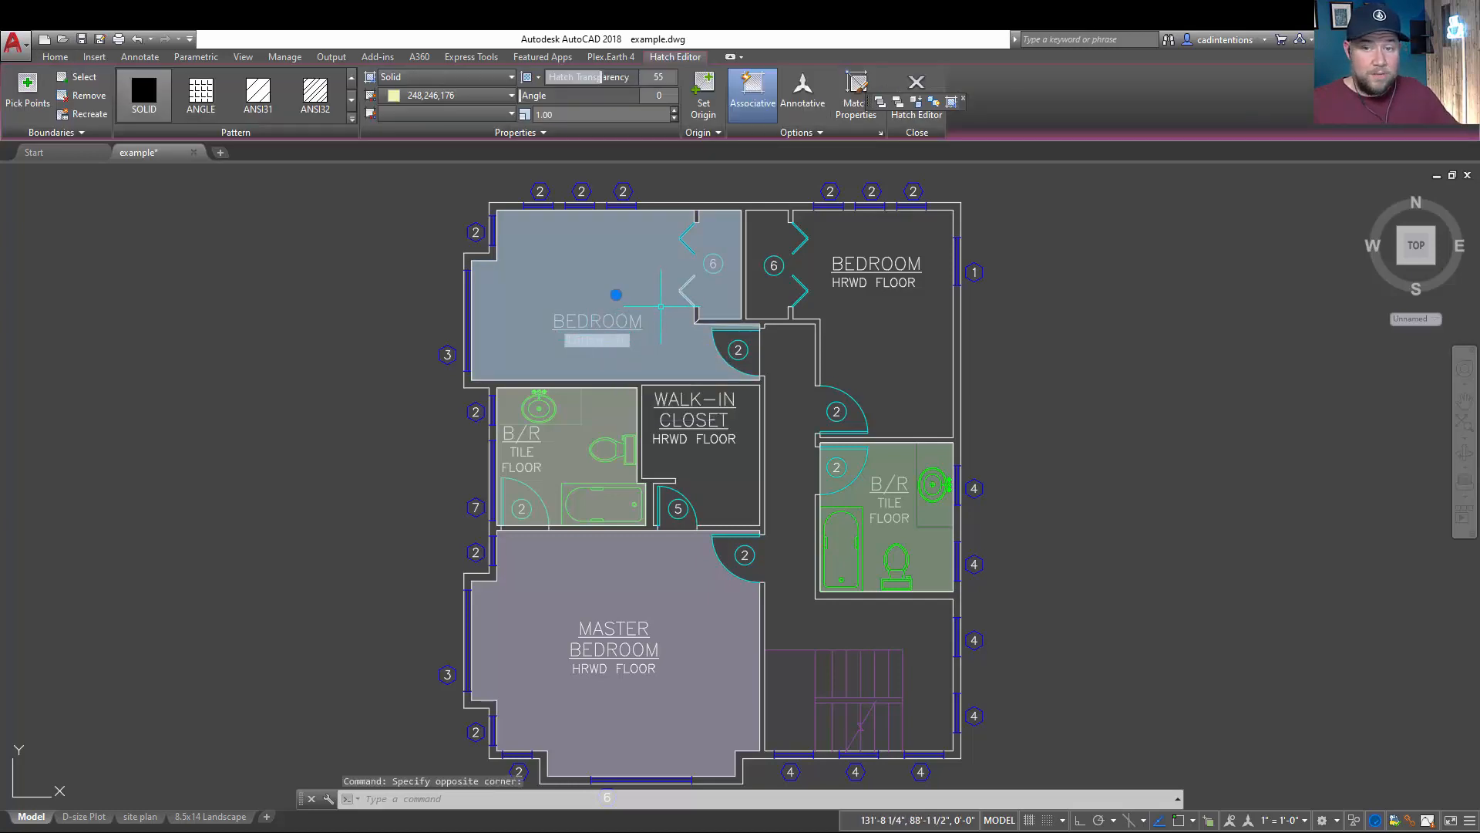
mouse_move(661, 307)
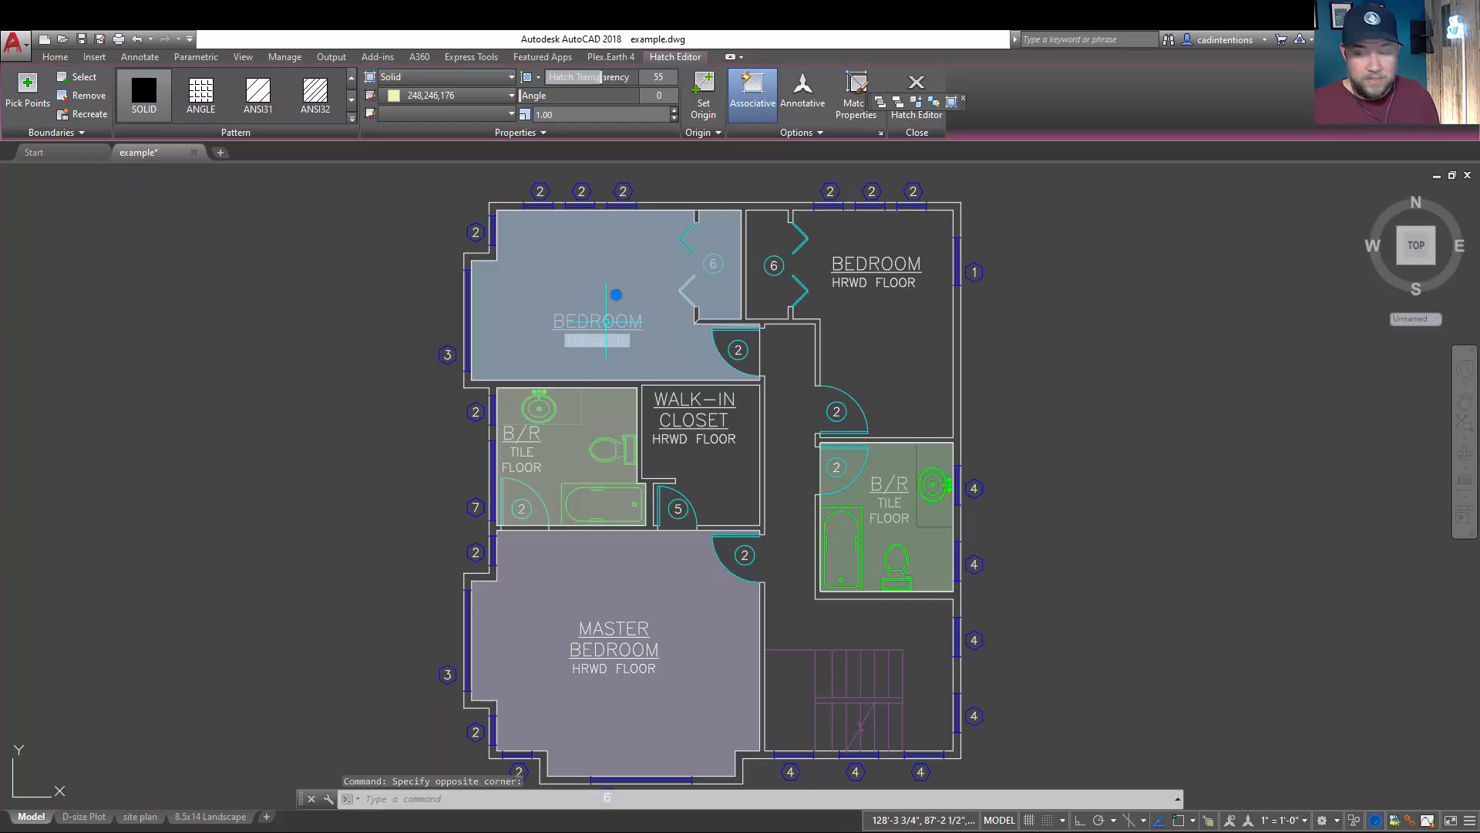
Cancel the hatch selection and enable Selection Cycling from the status bar Customization menu
key(Escape)
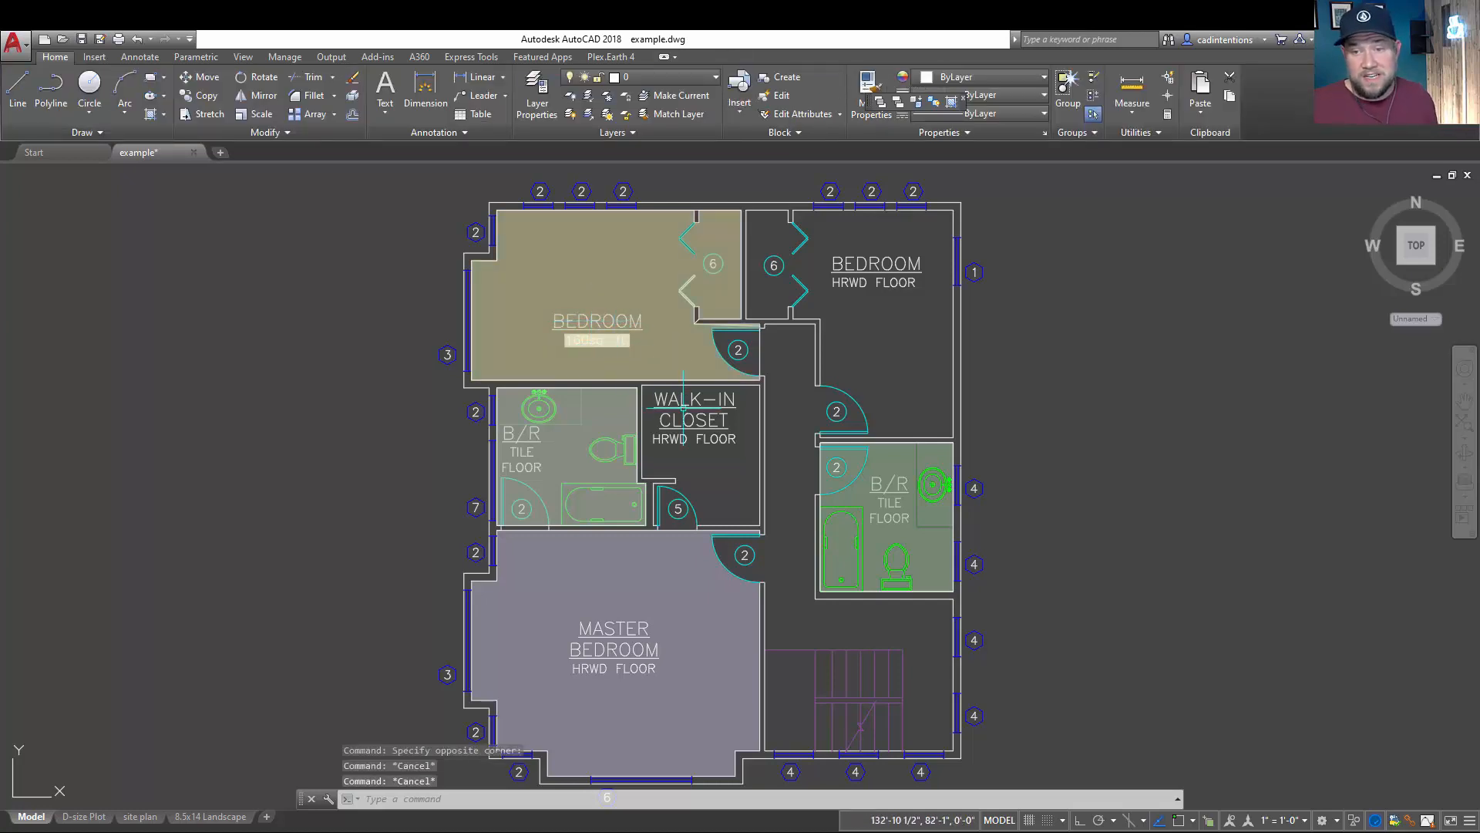
mouse_move(1156, 783)
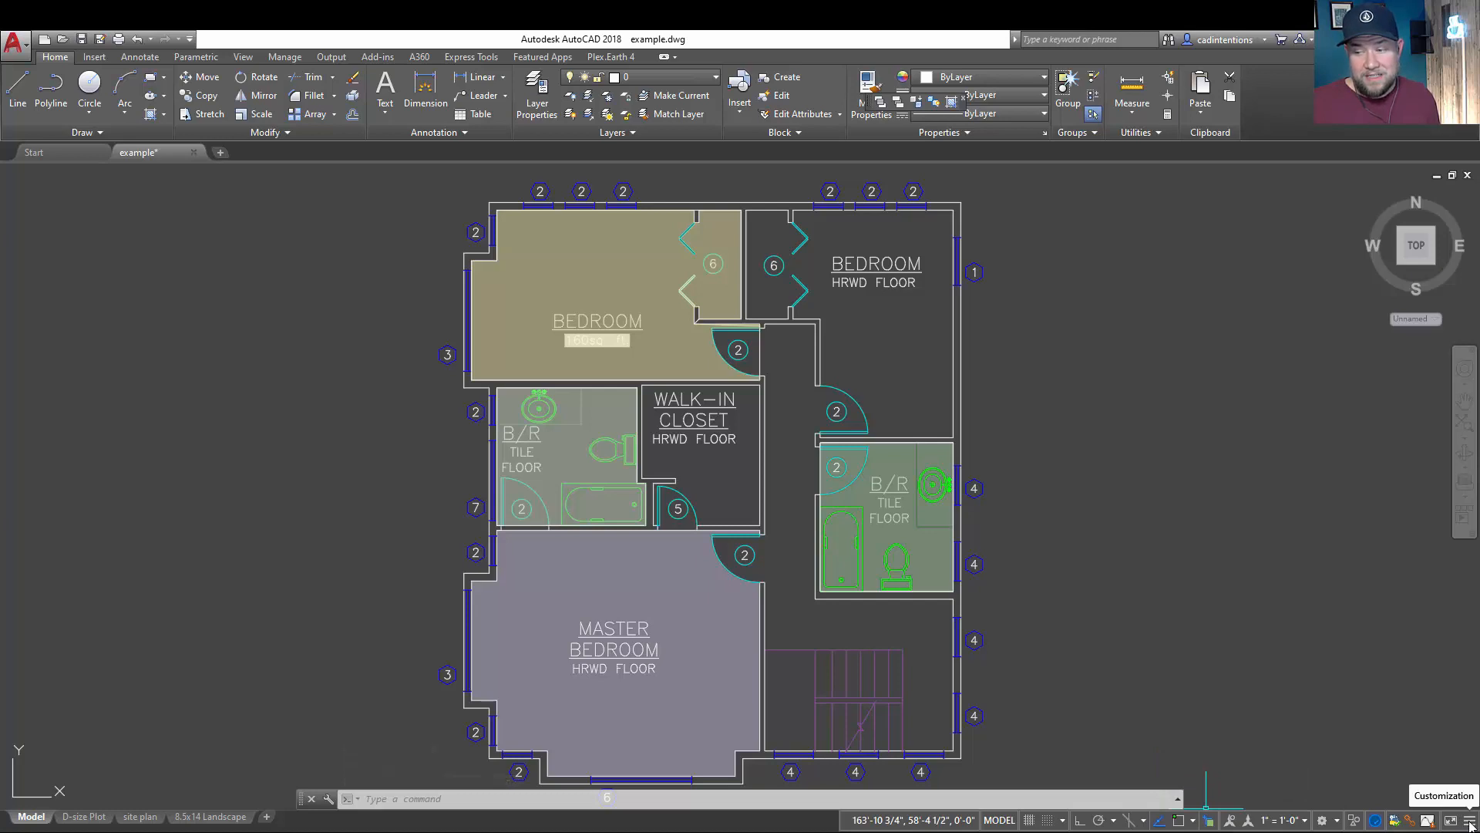
click(1444, 819)
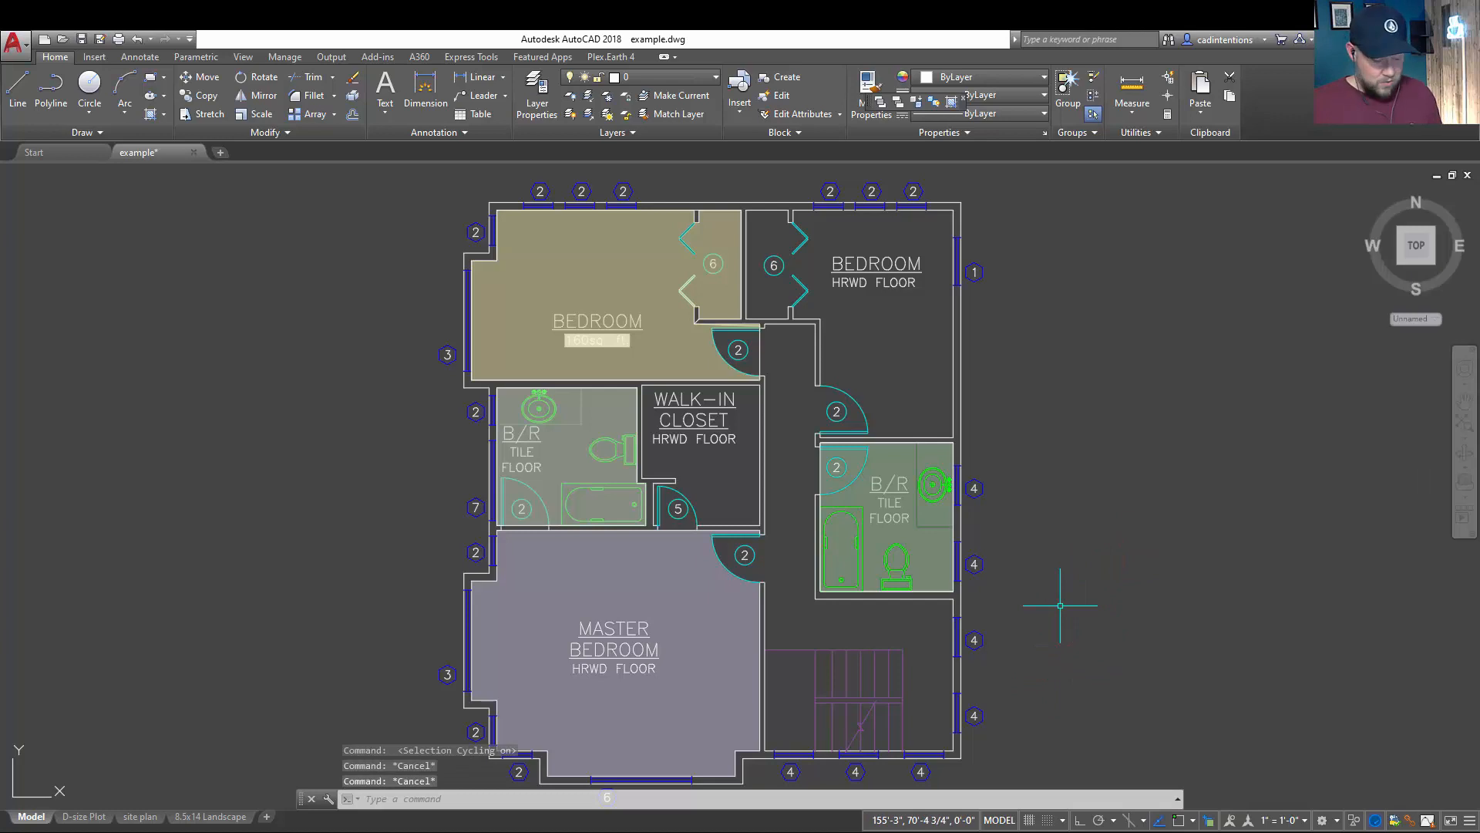
text(dsett)
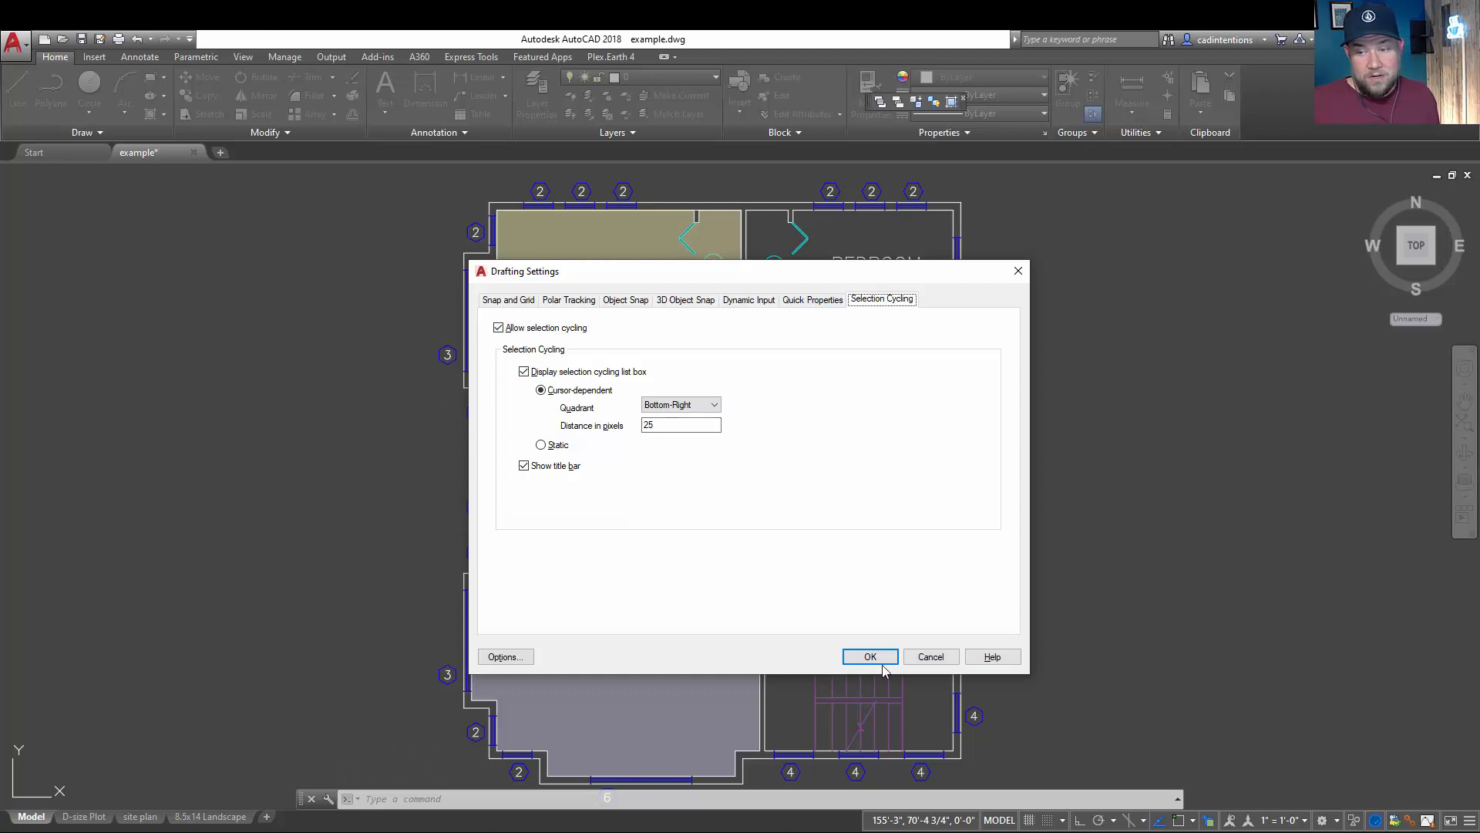
click(868, 657)
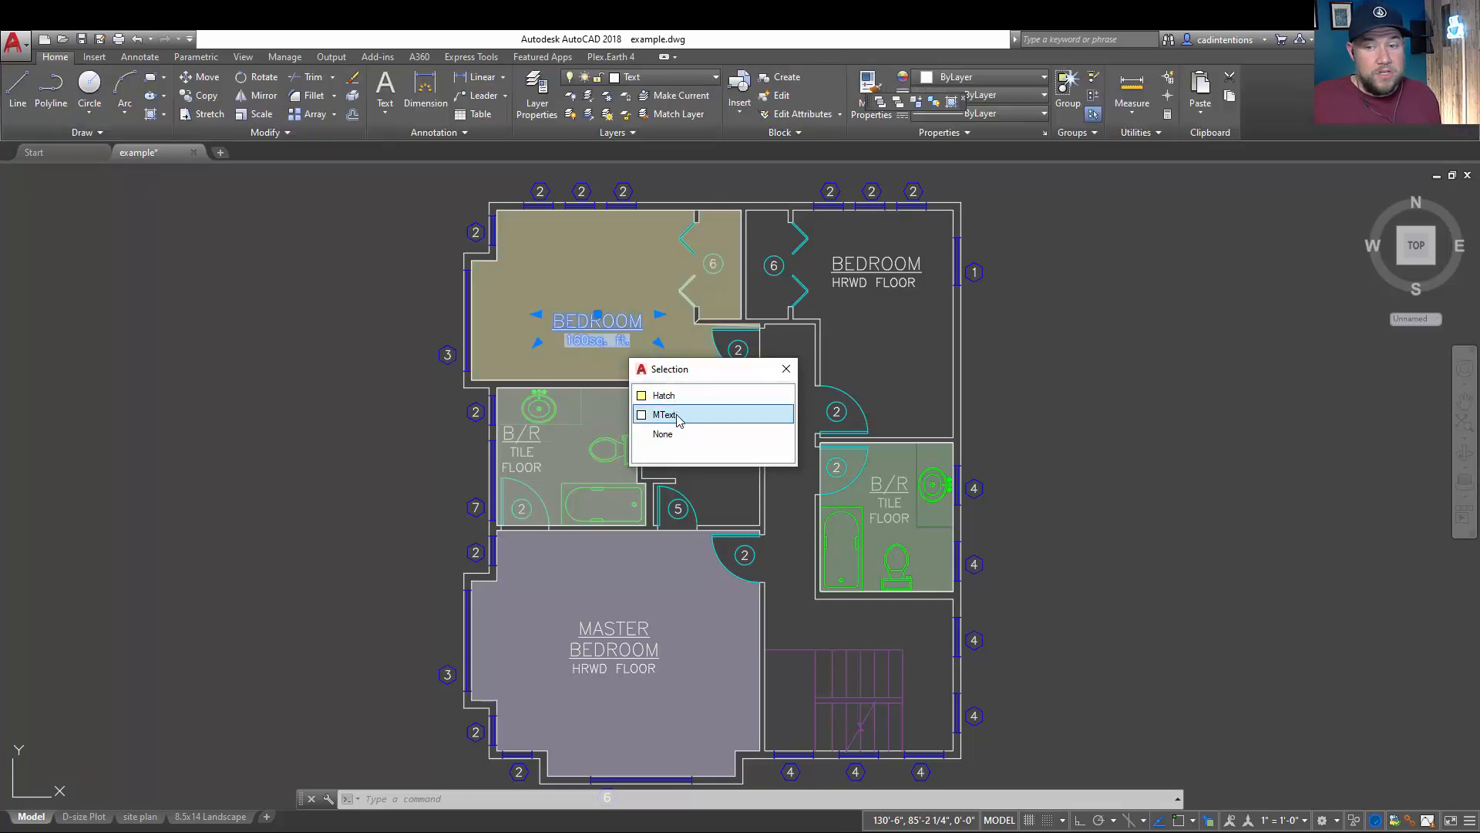
mouse_move(671, 420)
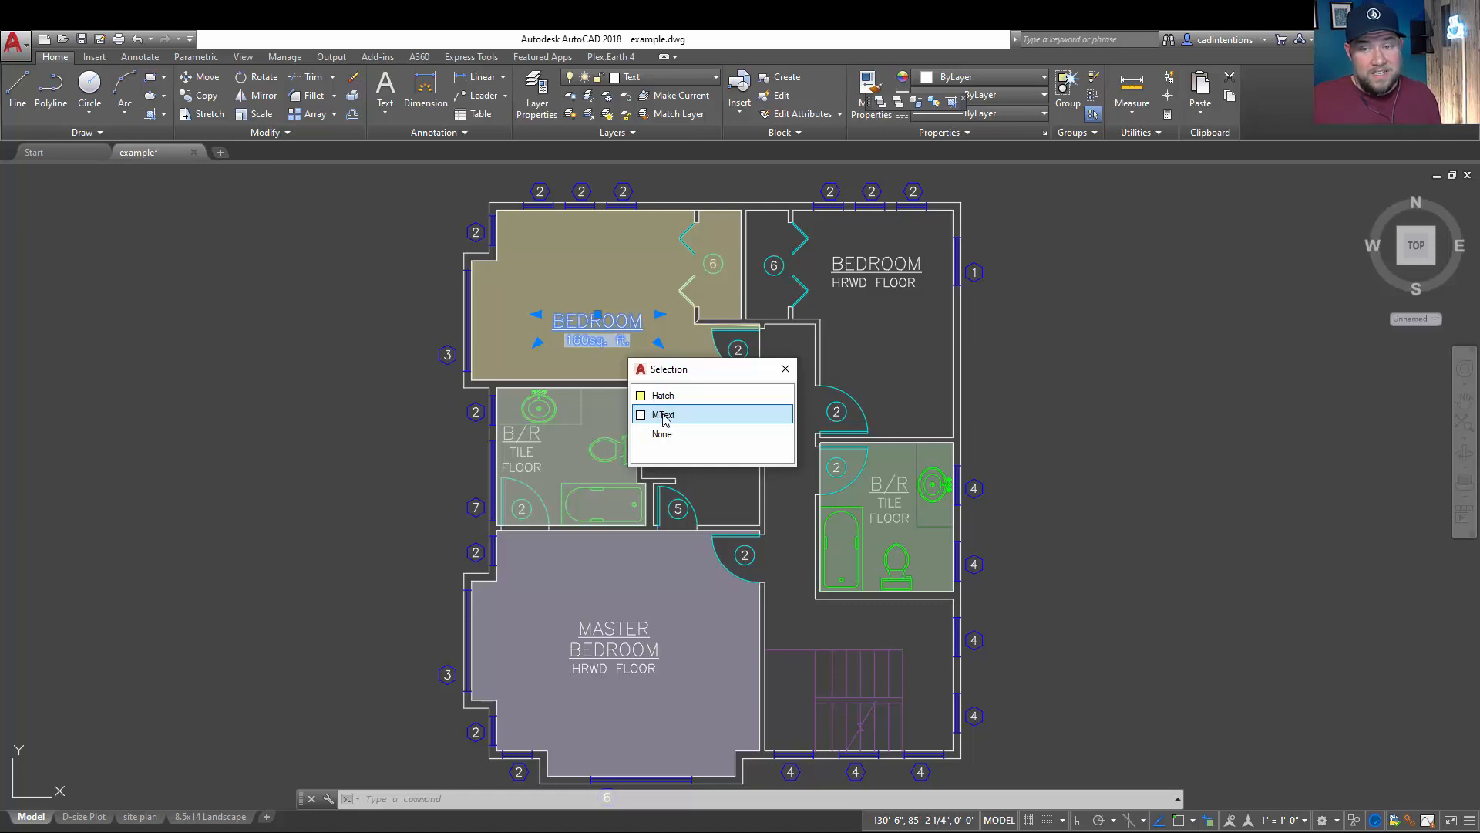
Pick the MText bedroom label from the overlapping-object list instead of the hatch
click(664, 414)
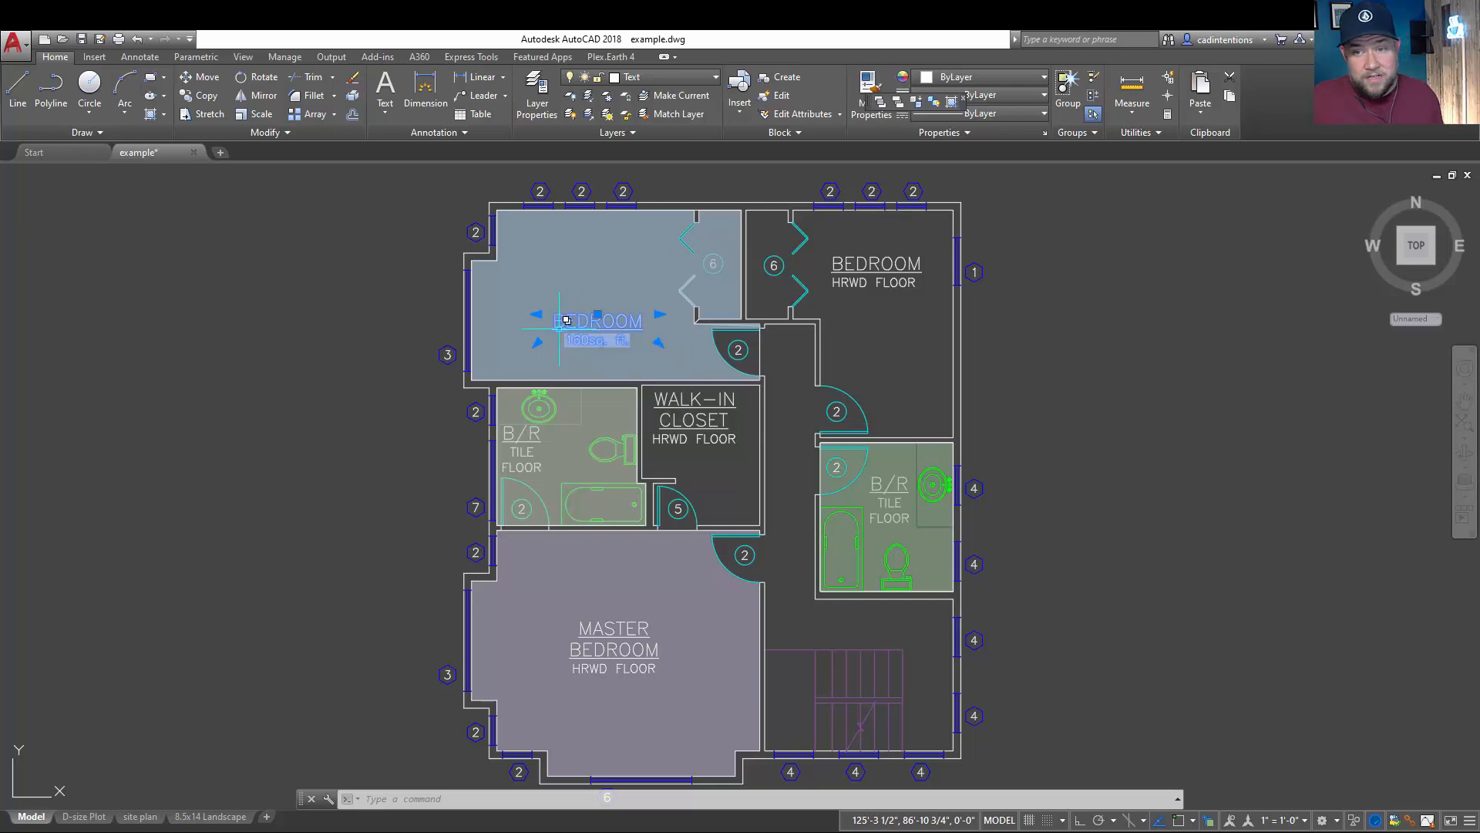
Choose Mtext Edit from the label's shortcut menu to begin editing the bedroom text
right_click(566, 321)
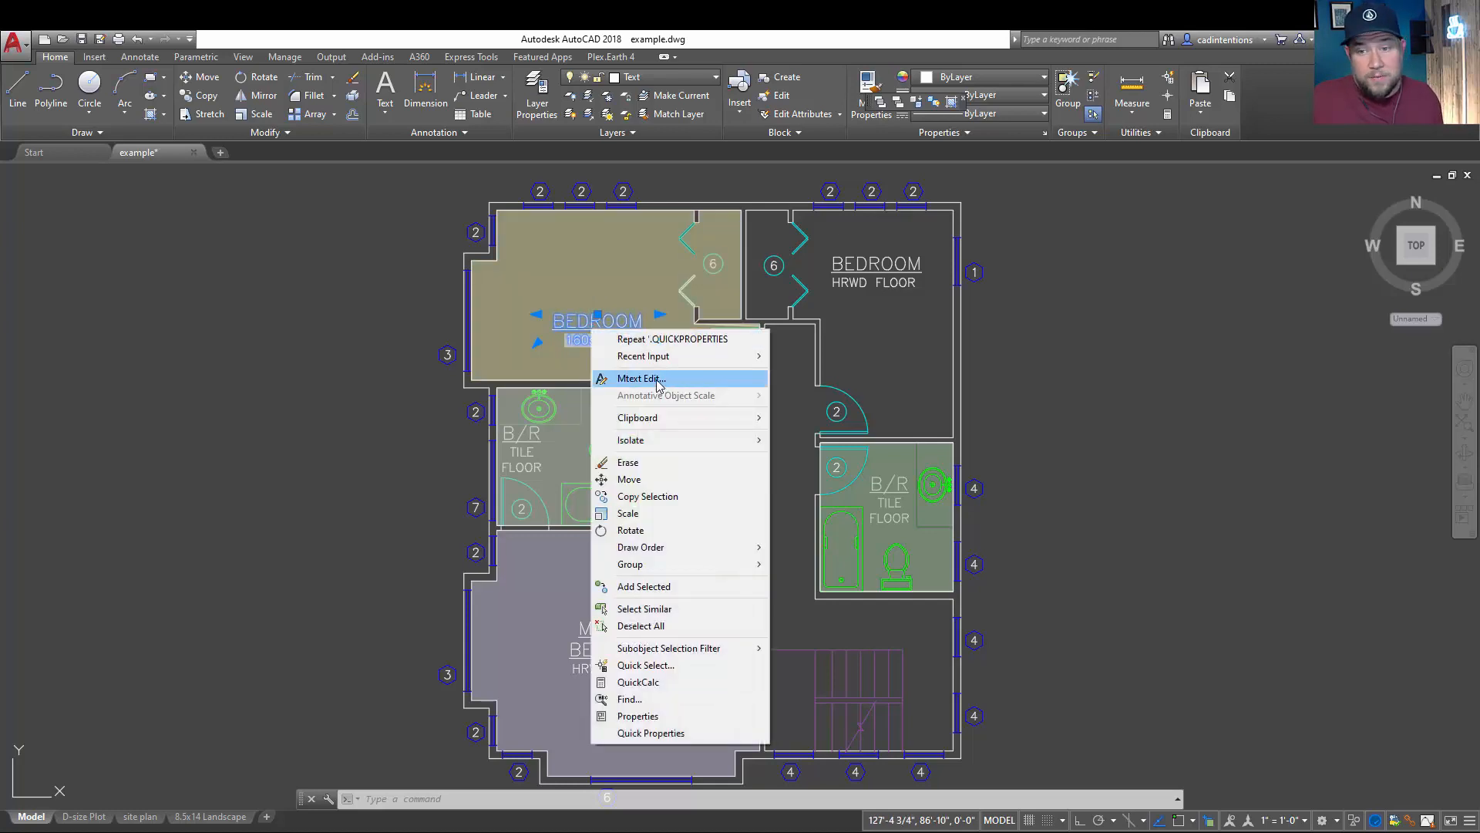
click(639, 377)
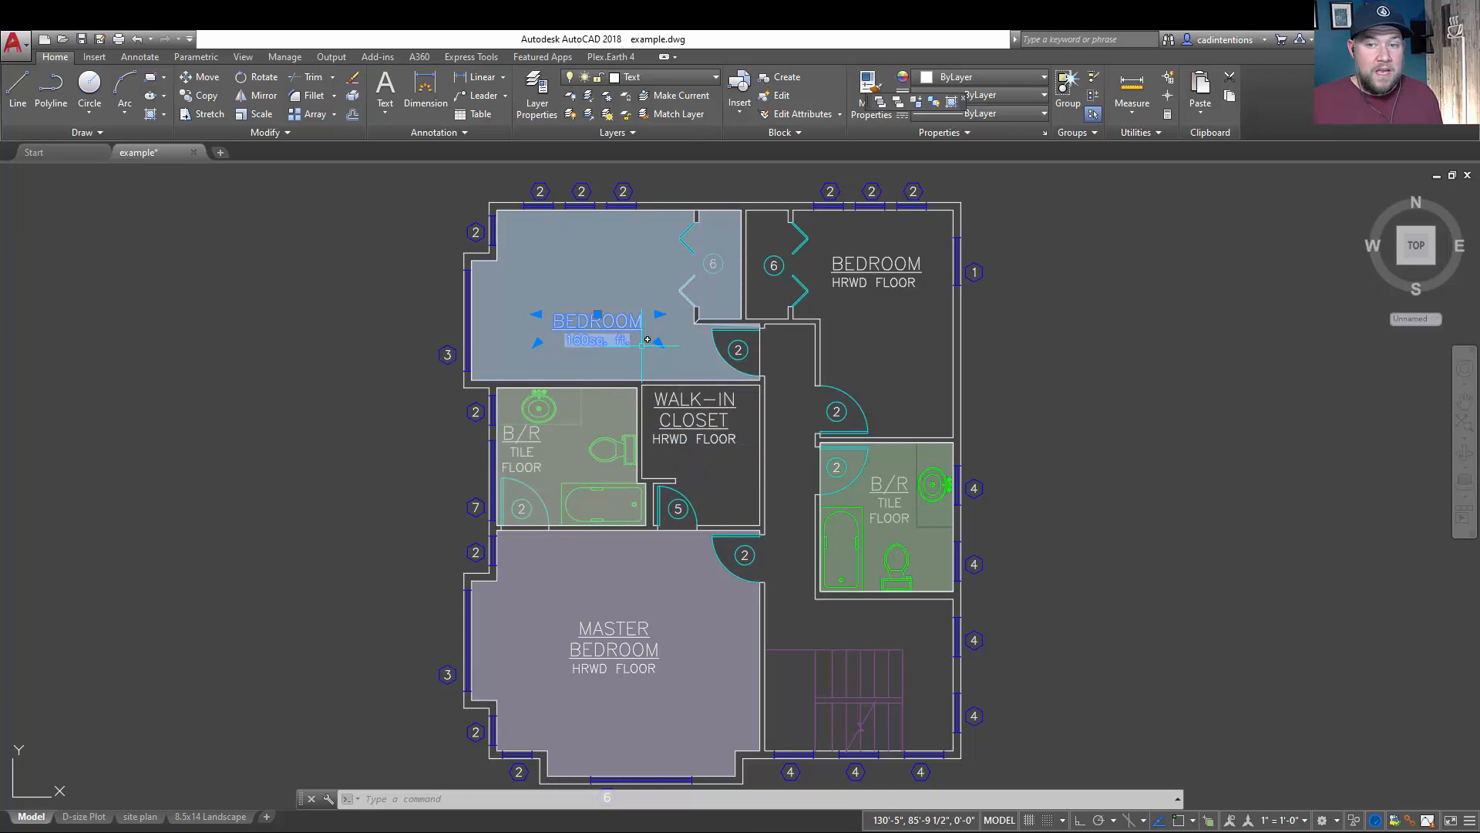
mouse_move(575, 364)
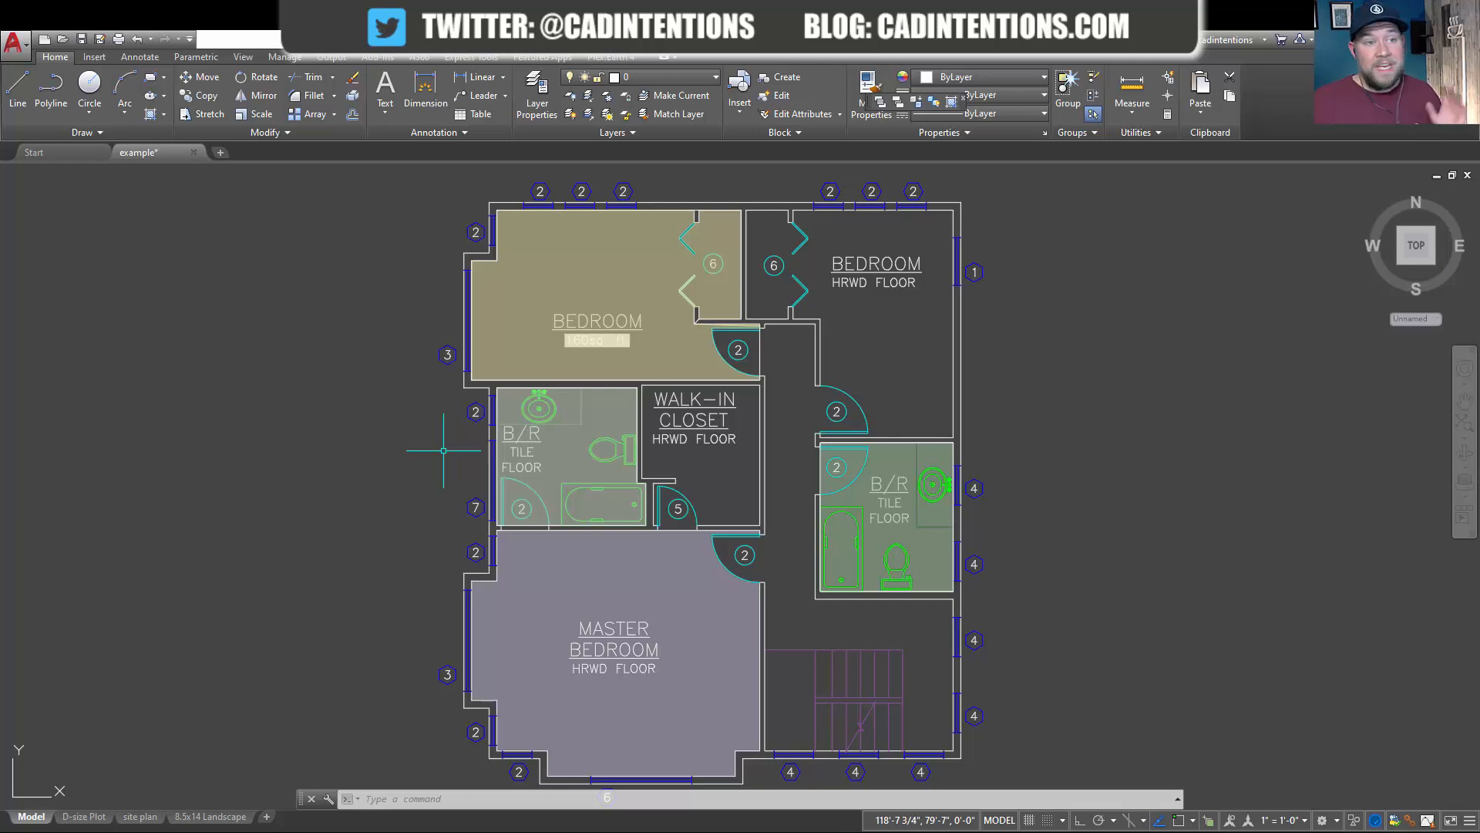
mouse_move(14, 333)
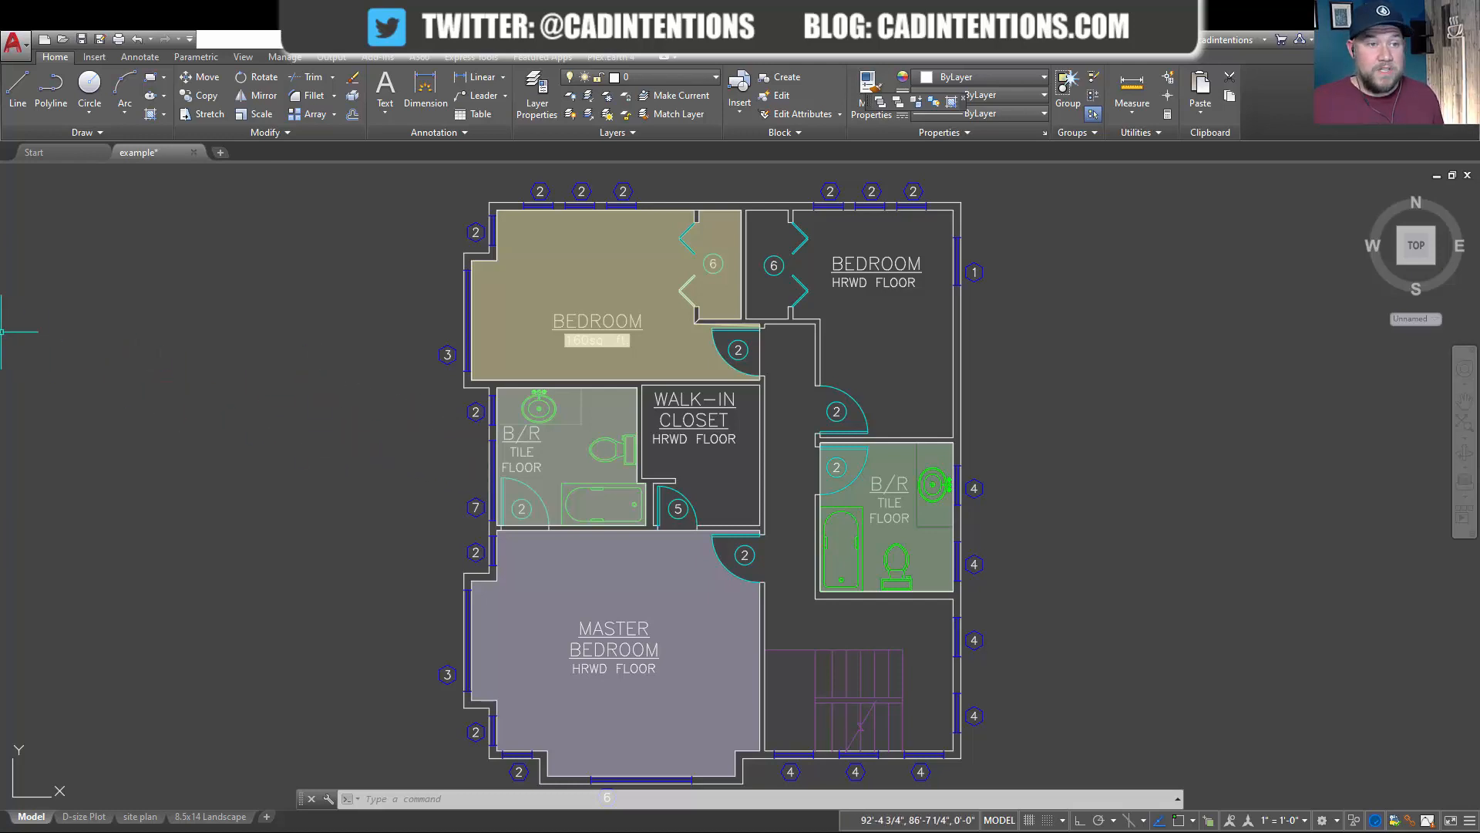